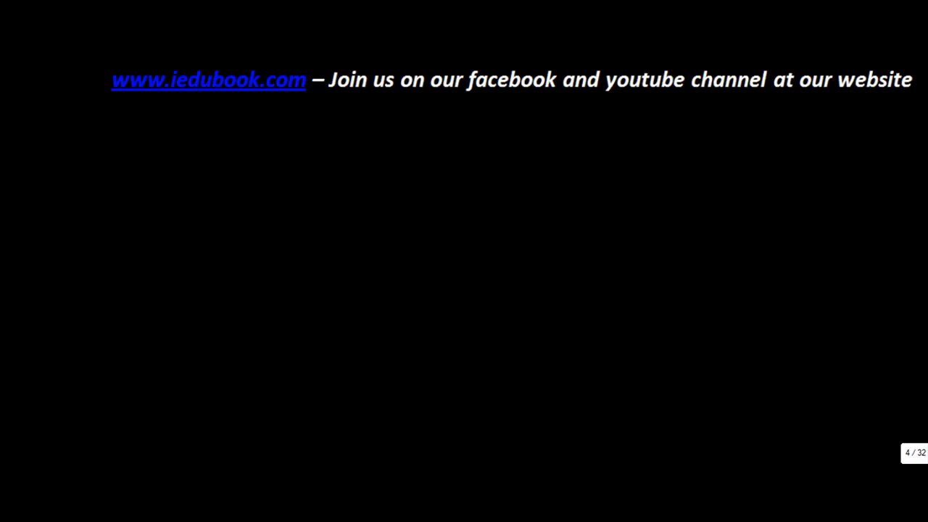
pyautogui.moveTo(351, 113)
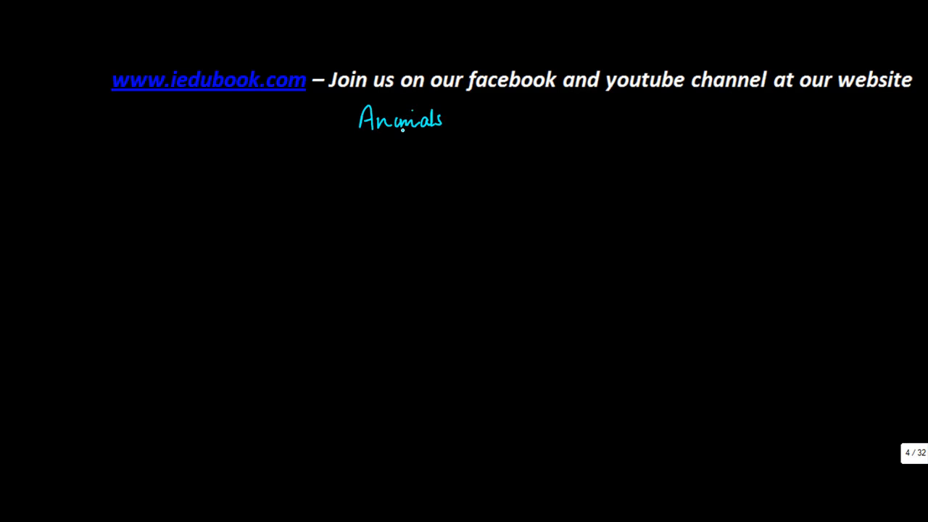
pyautogui.moveTo(292, 273)
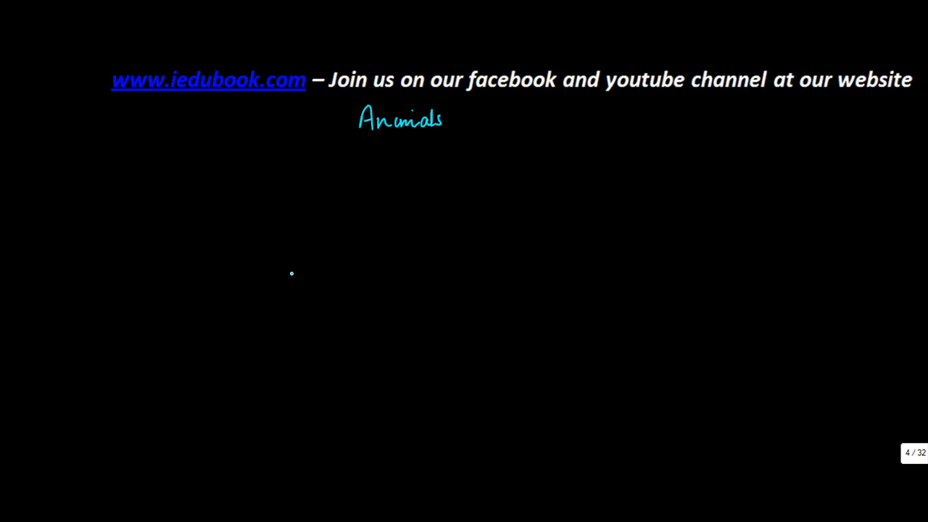
pyautogui.moveTo(351, 142); pyautogui.dragTo(423, 133)
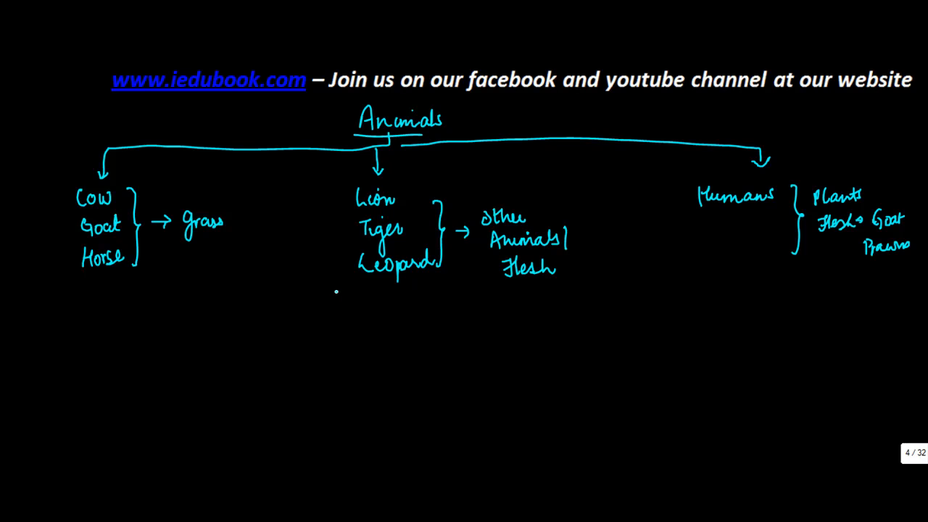
pyautogui.moveTo(336, 292)
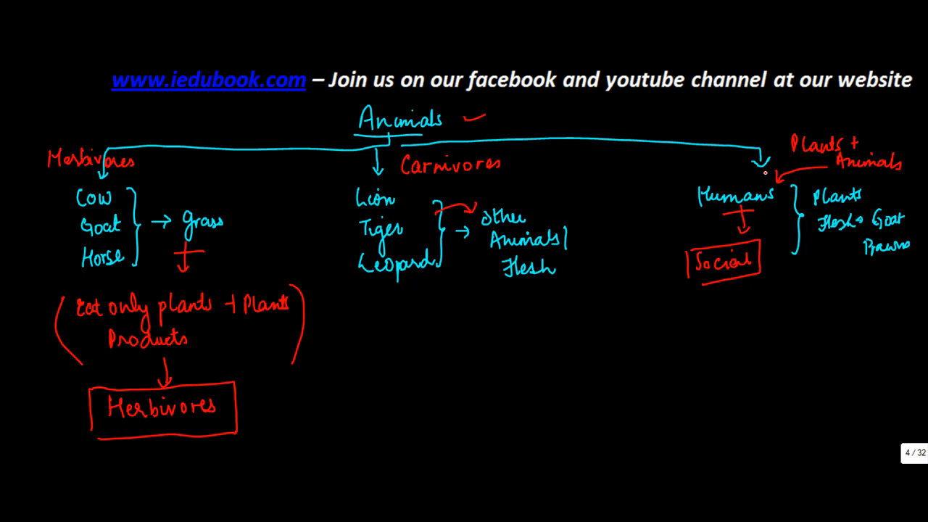
pyautogui.moveTo(761, 162)
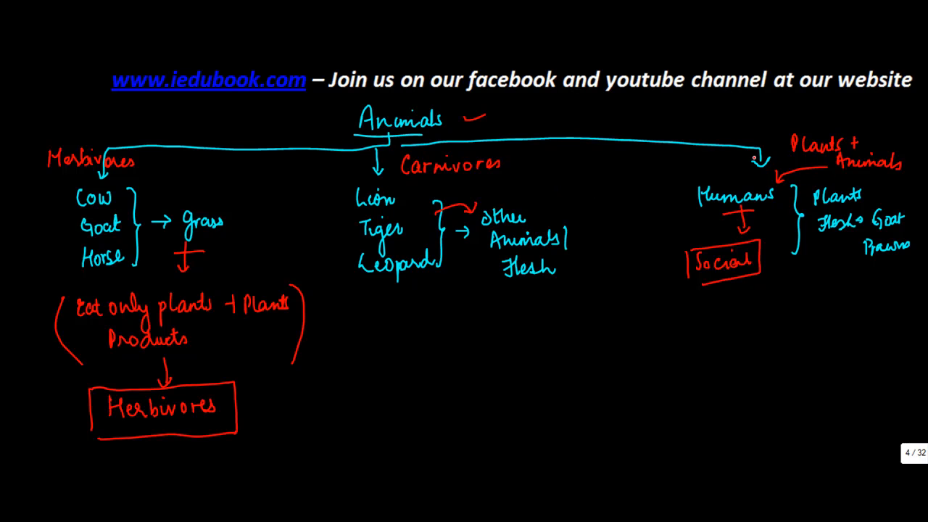